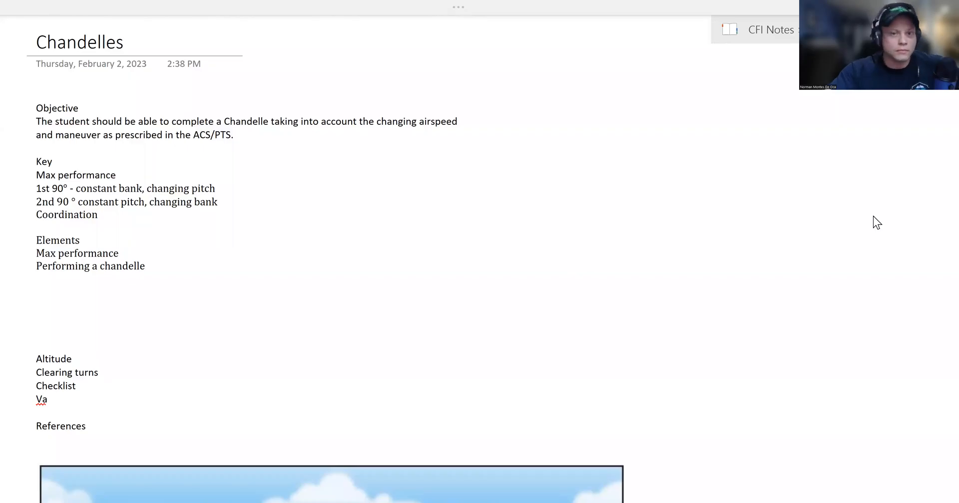
{"action": "mouse_move", "coordinate": [626, 180]}
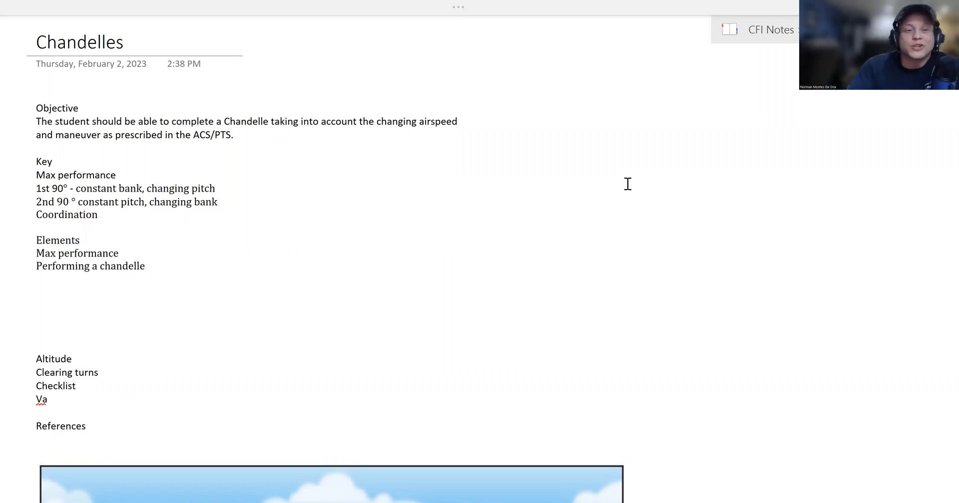
{"action": "mouse_move", "coordinate": [605, 267]}
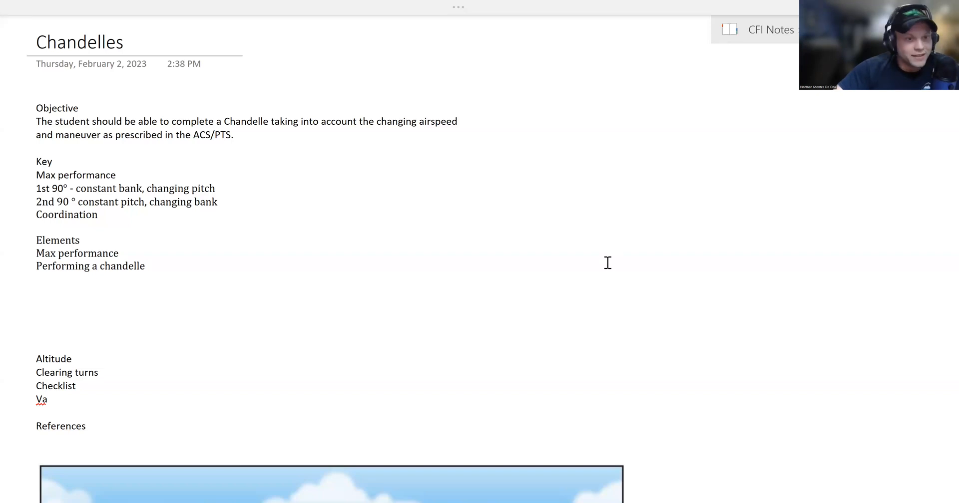
{"action": "scroll", "scroll_direction": "down", "scroll_amount": 3}
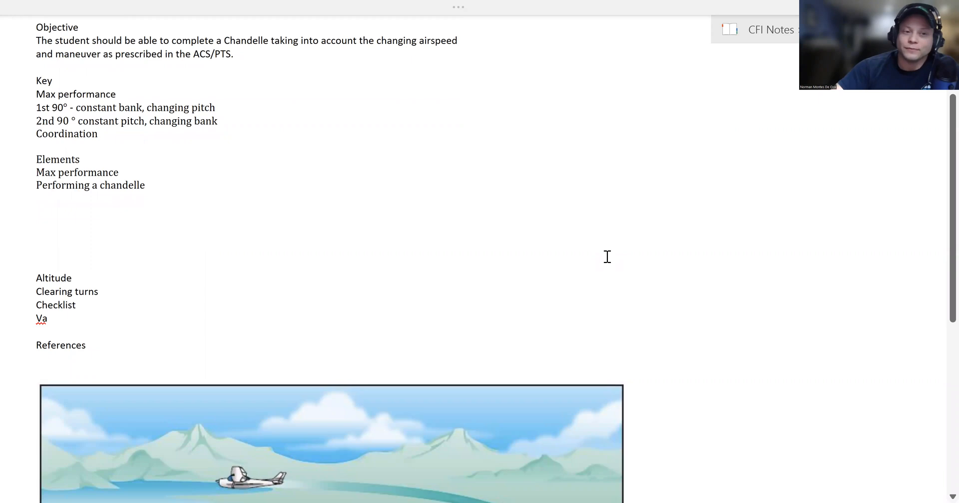
{"action": "scroll", "scroll_direction": "up", "scroll_amount": 3}
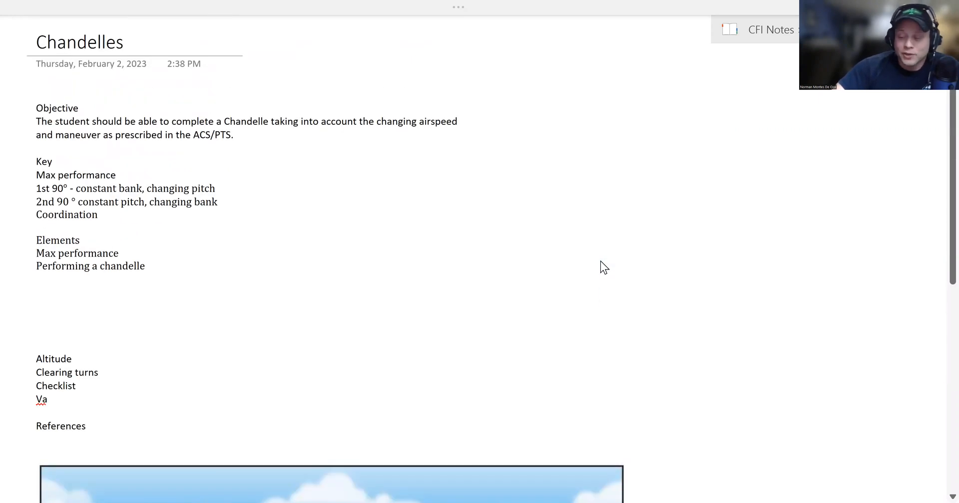
{"action": "scroll", "scroll_direction": "down", "scroll_amount": 3}
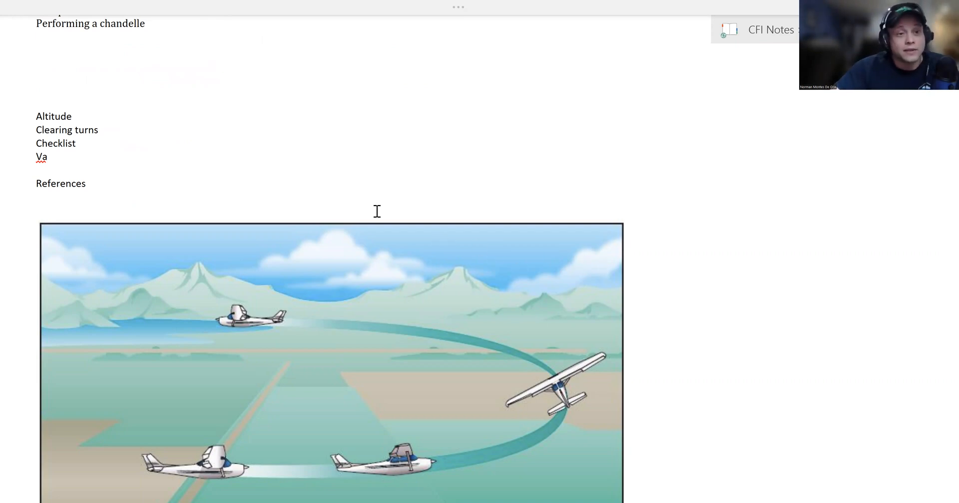
{"action": "scroll", "scroll_direction": "up", "scroll_amount": 3}
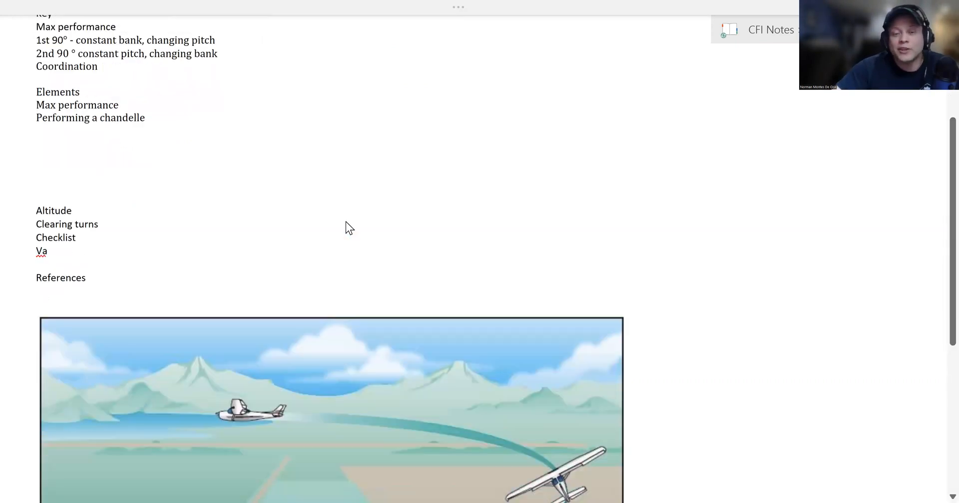
{"action": "scroll", "scroll_direction": "down", "scroll_amount": 3}
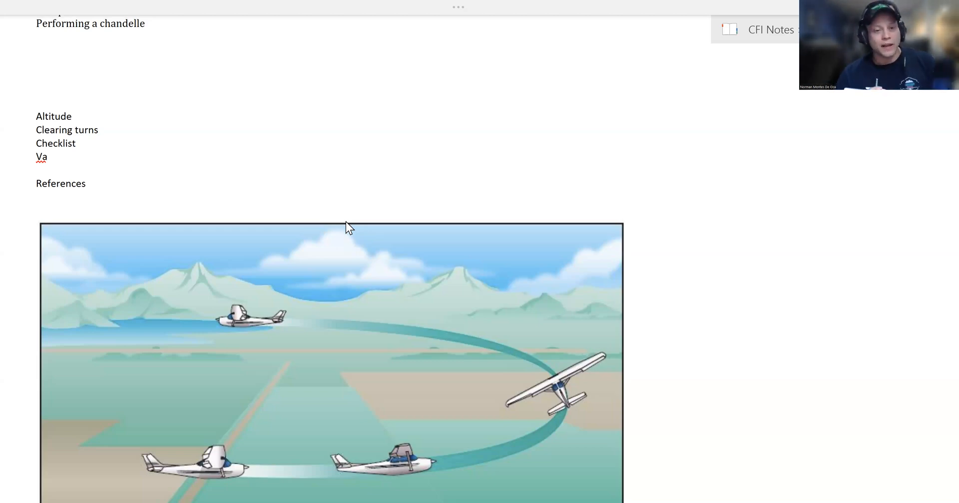
{"action": "mouse_move", "coordinate": [342, 230]}
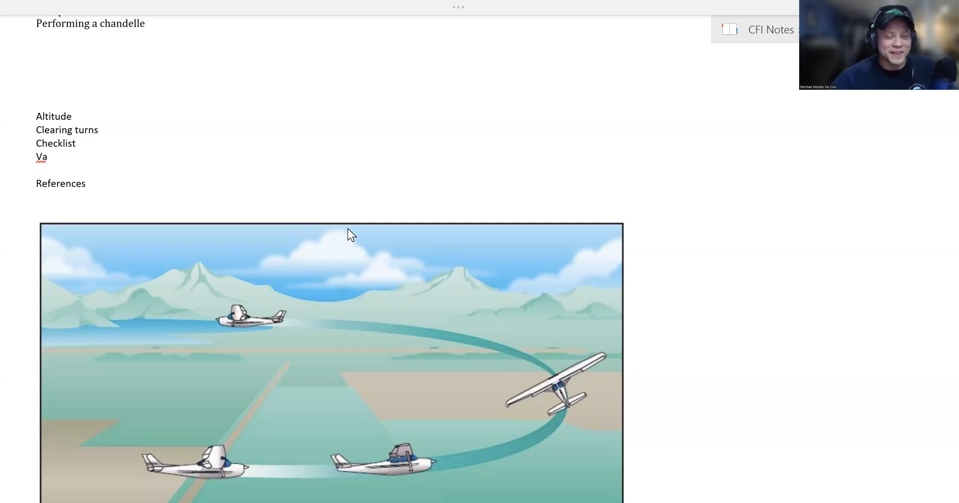
{"action": "scroll", "scroll_direction": "down", "scroll_amount": 3}
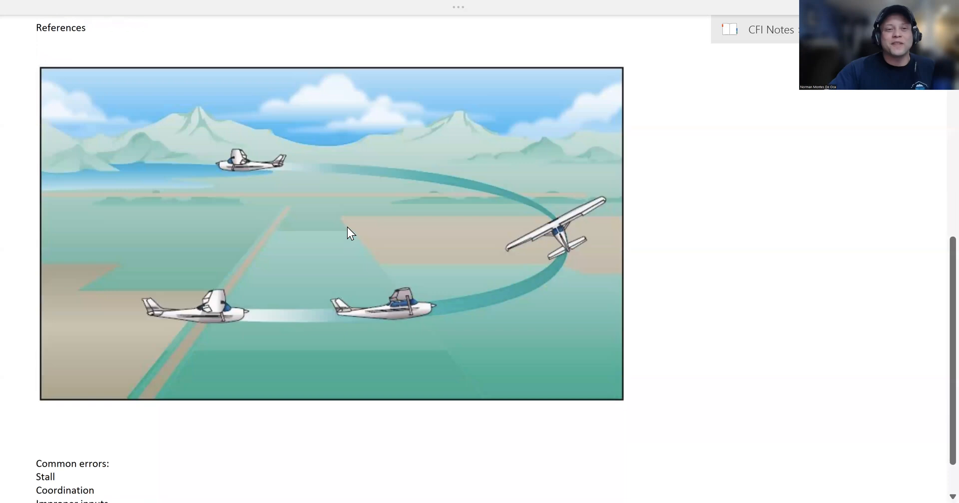
{"action": "scroll", "scroll_direction": "down", "scroll_amount": 3}
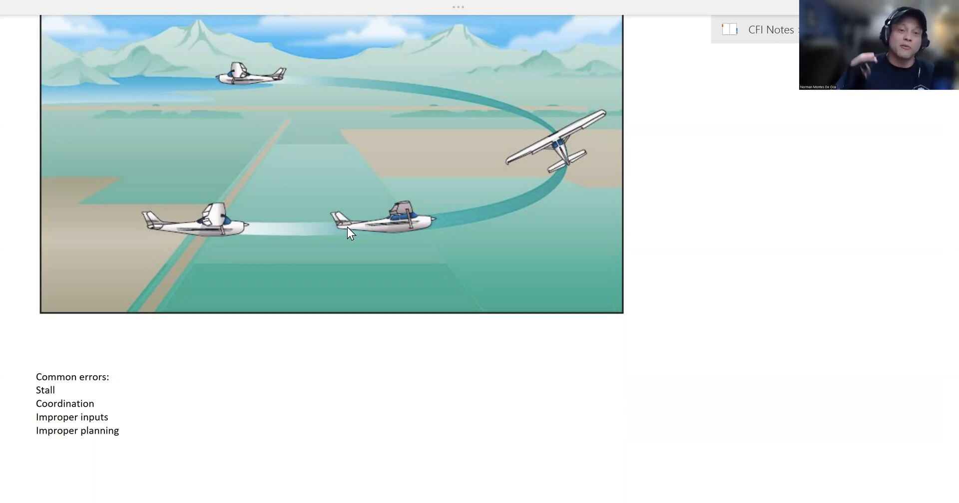
{"action": "scroll", "scroll_direction": "down", "scroll_amount": 3}
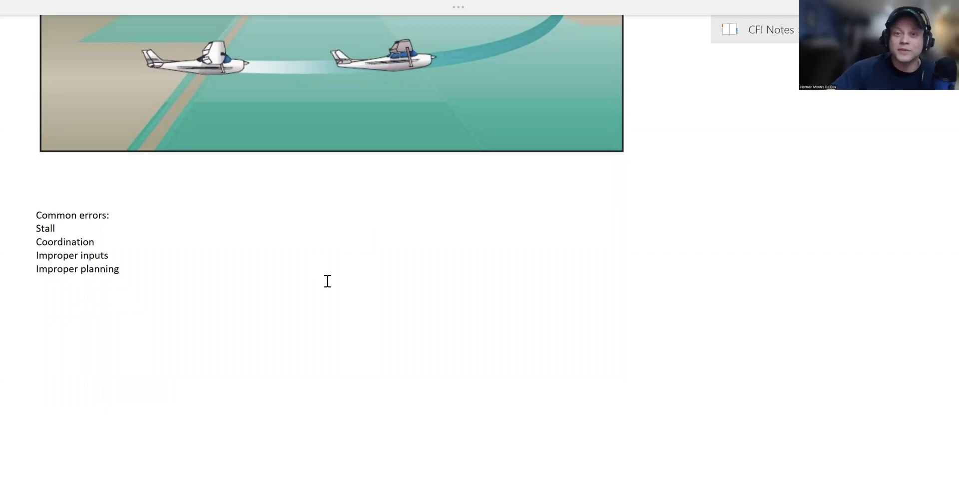
{"action": "mouse_move", "coordinate": [554, 32]}
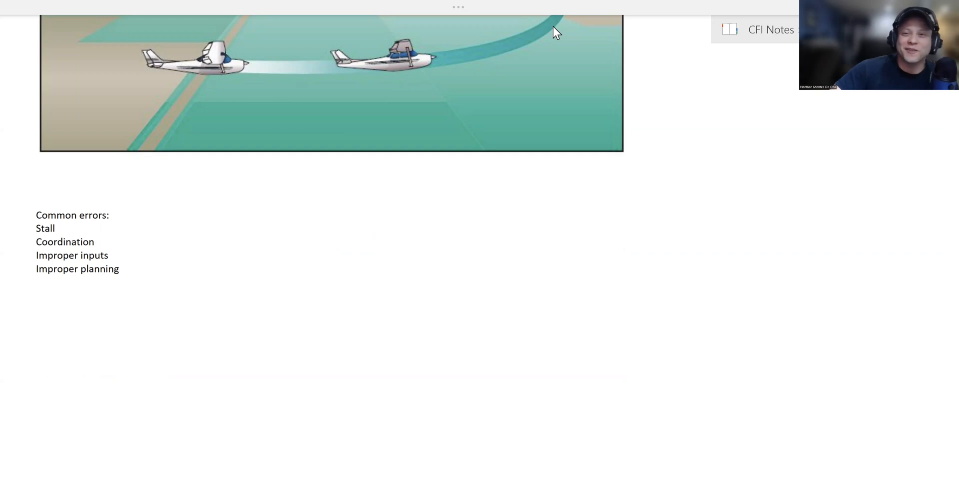